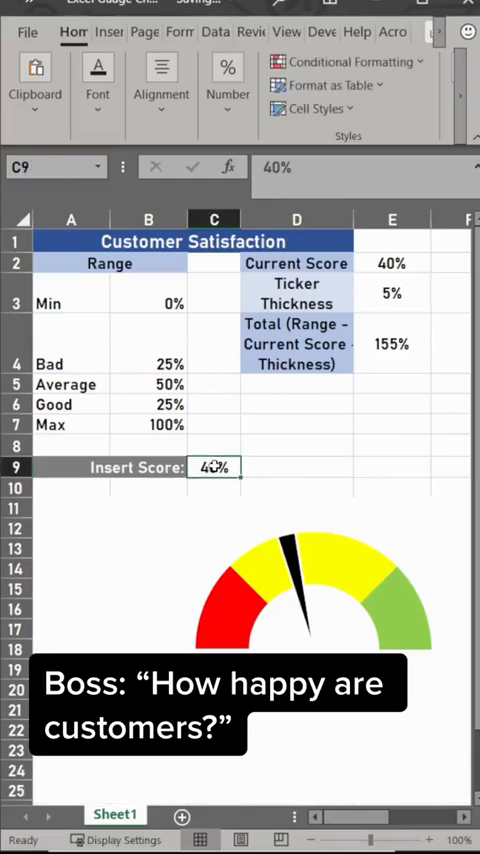
Step: Link the Insert Score cell to the current score so it shows 48%
{"action": "type", "text": "60%"}
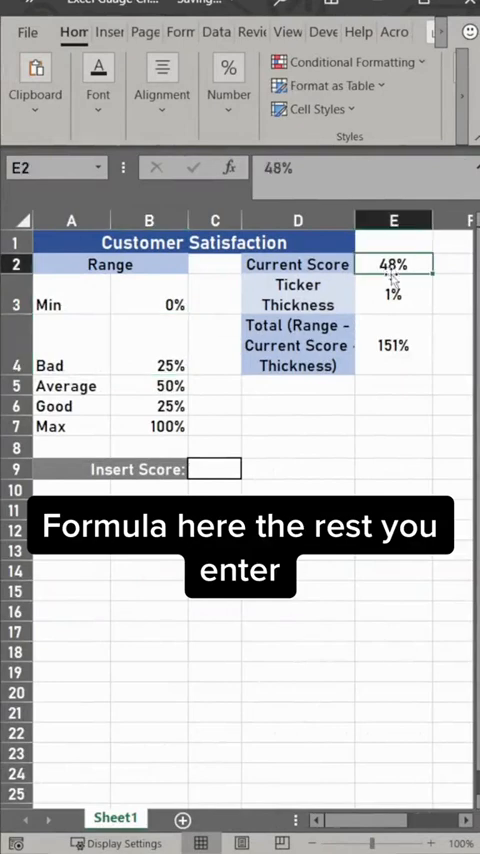
{"action": "left_click", "coordinate": [392, 344]}
{"action": "type", "text": "="}
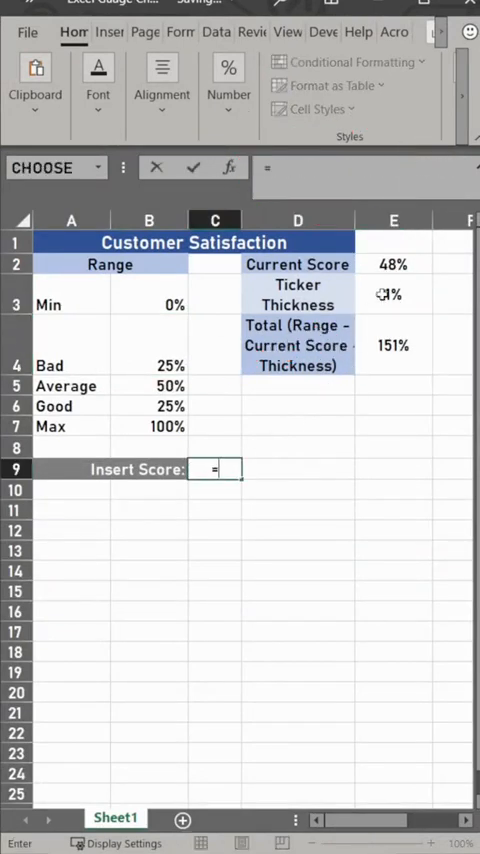
{"action": "key", "text": "Enter"}
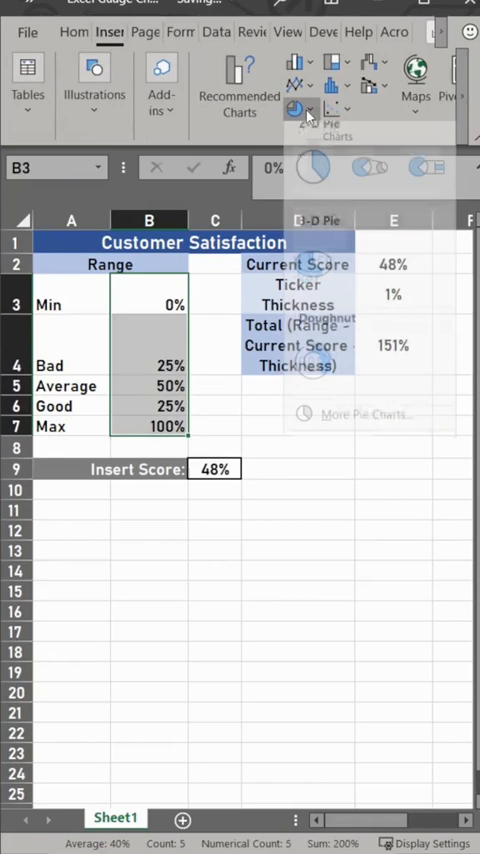
Step: Insert a doughnut chart of the Range values and set its first-slice angle to 270° with a larger ring
{"action": "left_click", "coordinate": [312, 168]}
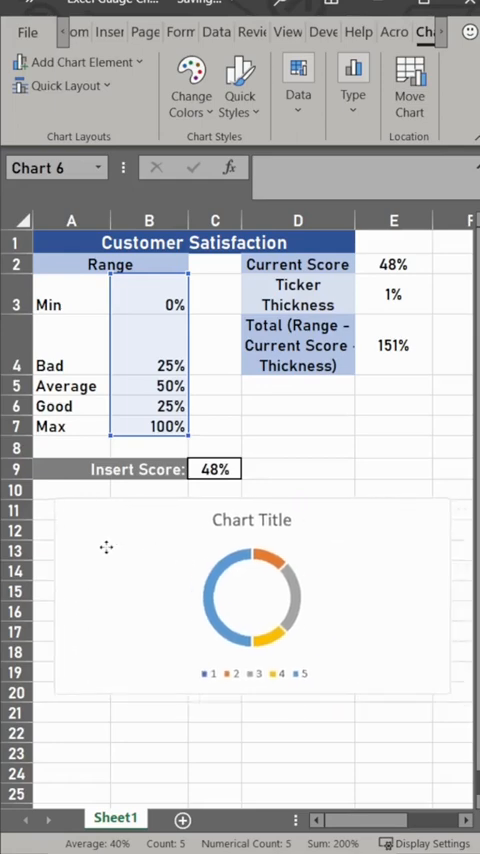
{"action": "left_click", "coordinate": [234, 600]}
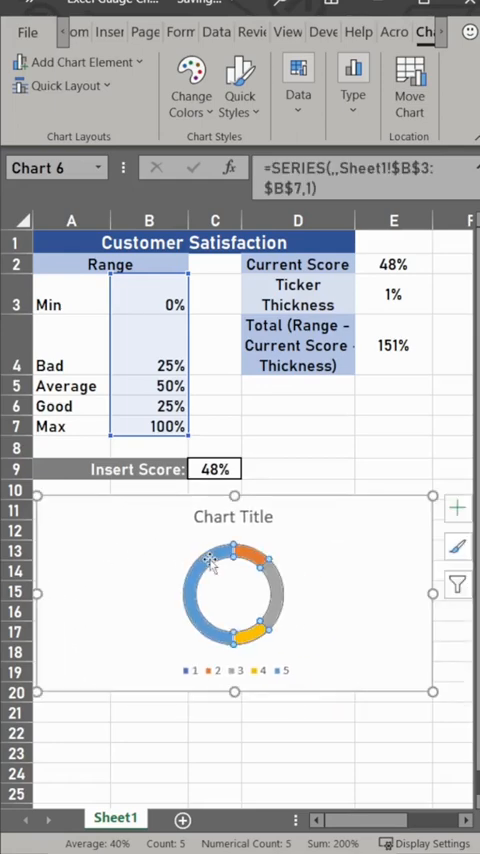
{"action": "double_click", "coordinate": [210, 564]}
{"action": "type", "text": "55"}
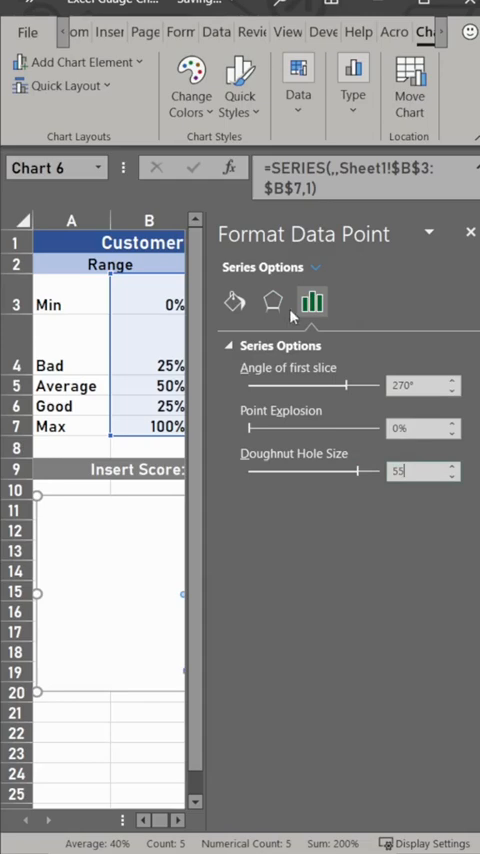
{"action": "left_click", "coordinate": [234, 300]}
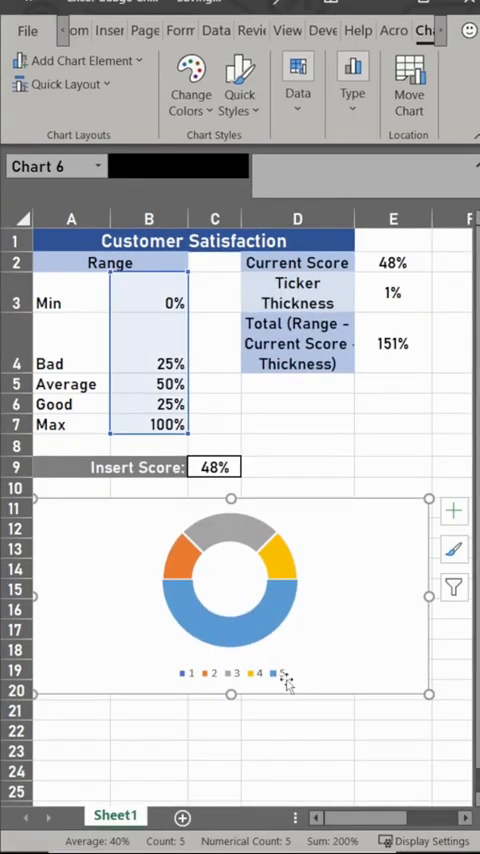
{"action": "mouse_move", "coordinate": [276, 642]}
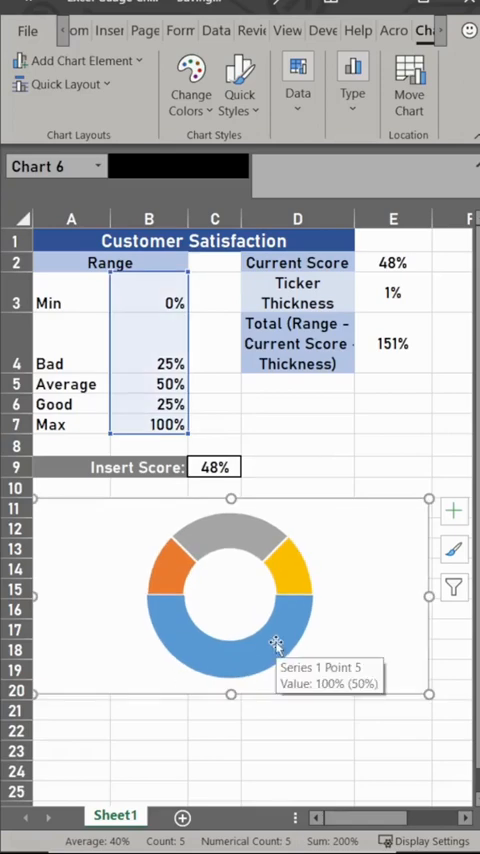
Step: Remove the fill from the 100% bottom slice to leave a half-ring gauge
{"action": "double_click", "coordinate": [278, 642]}
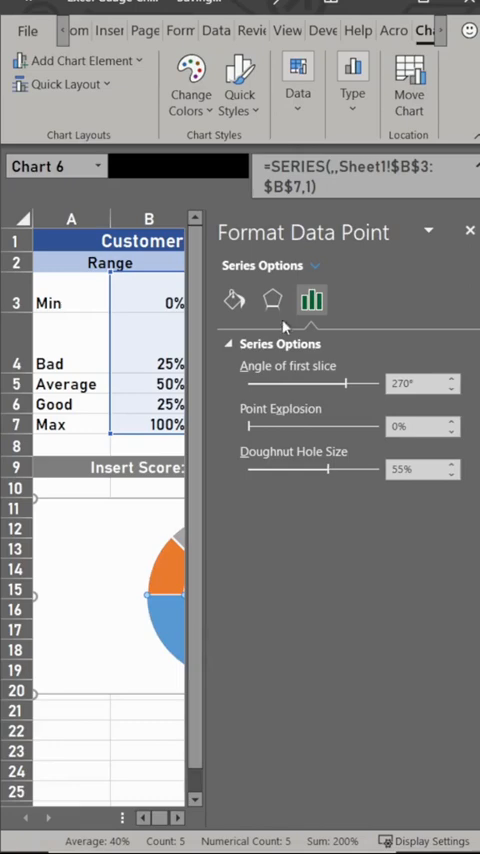
{"action": "left_click", "coordinate": [234, 300]}
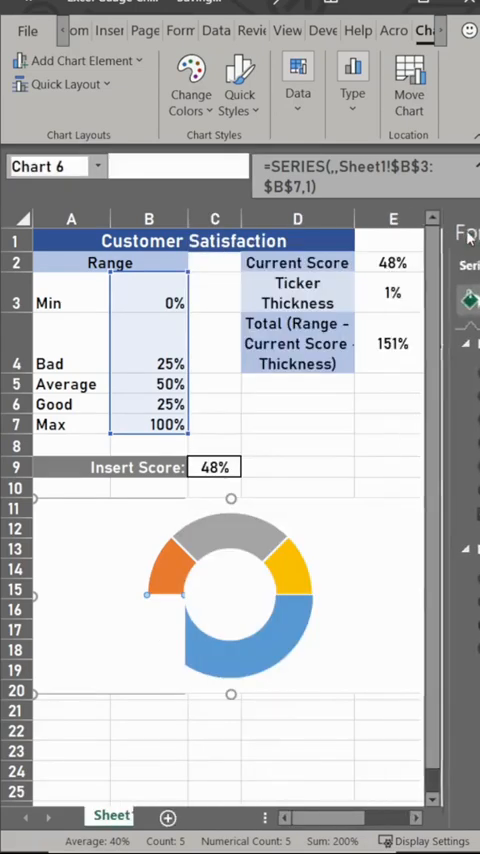
Step: Colour the Good, Average and Bad slices green, yellow and red
{"action": "right_click", "coordinate": [270, 570]}
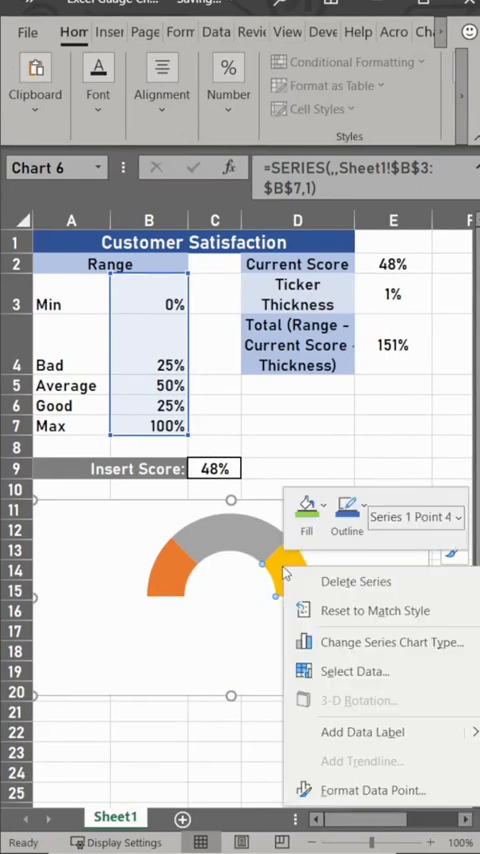
{"action": "left_click", "coordinate": [304, 516]}
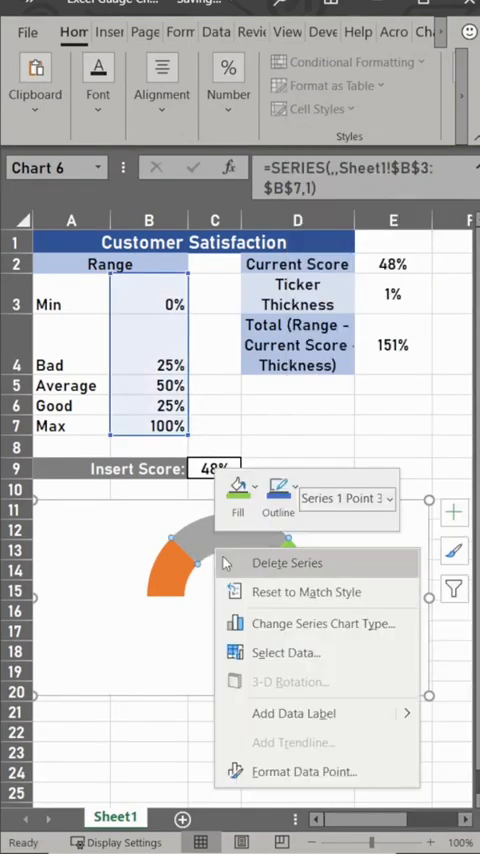
{"action": "left_click", "coordinate": [238, 500]}
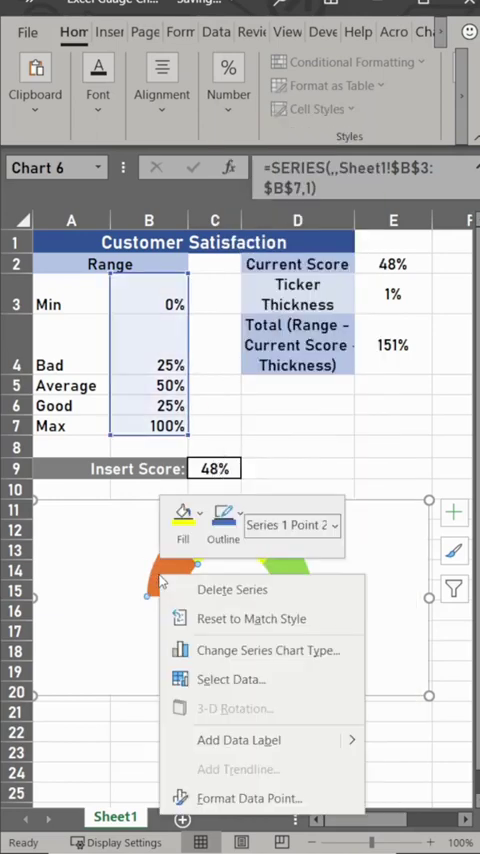
{"action": "left_click", "coordinate": [182, 512]}
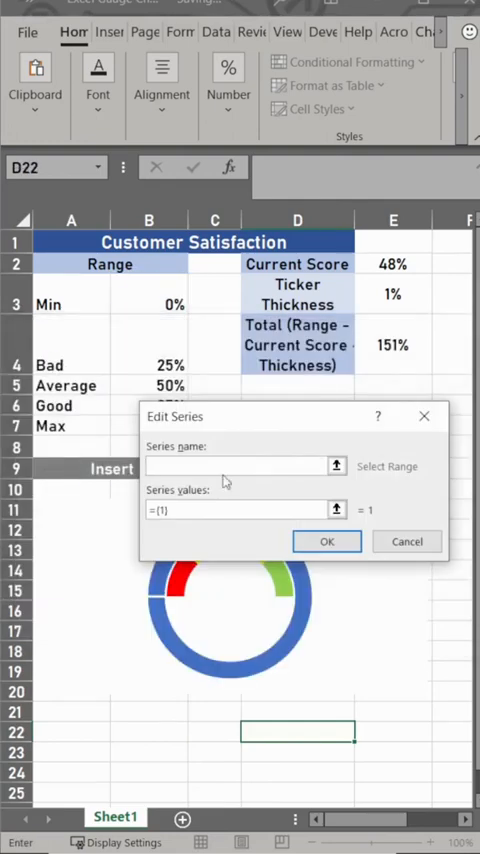
Step: Add a Current Score series named from D2 with values E2:E4 to the gauge chart
{"action": "left_click", "coordinate": [296, 264]}
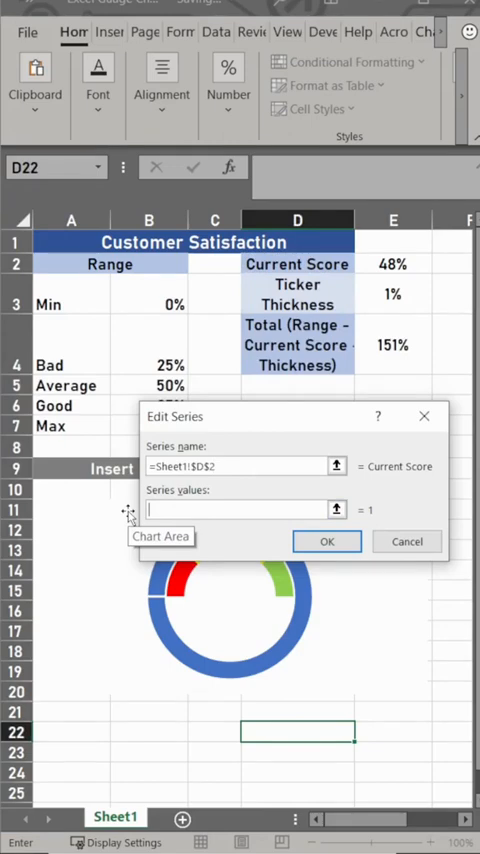
{"action": "left_click_drag", "start_coordinate": [392, 264], "coordinate": [392, 344]}
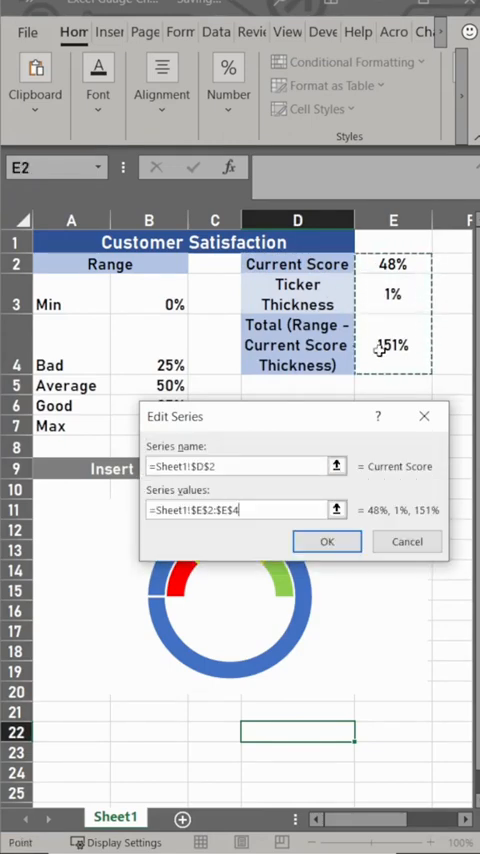
{"action": "left_click", "coordinate": [326, 540]}
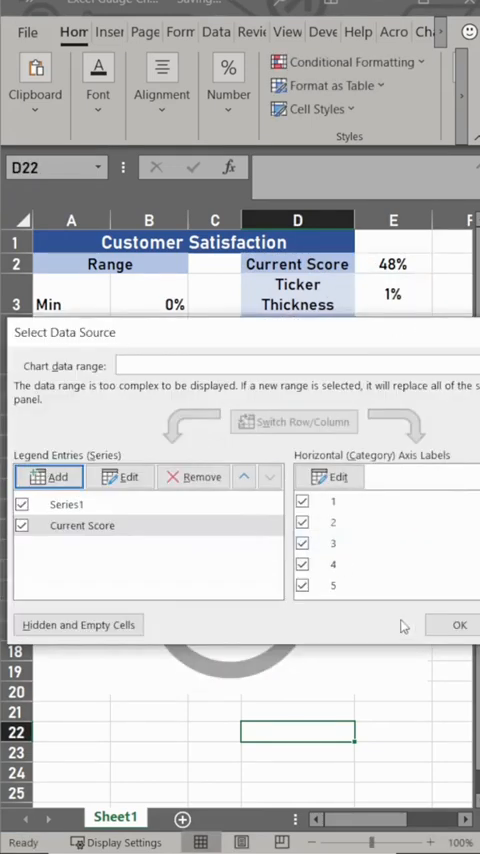
{"action": "left_click", "coordinate": [458, 624]}
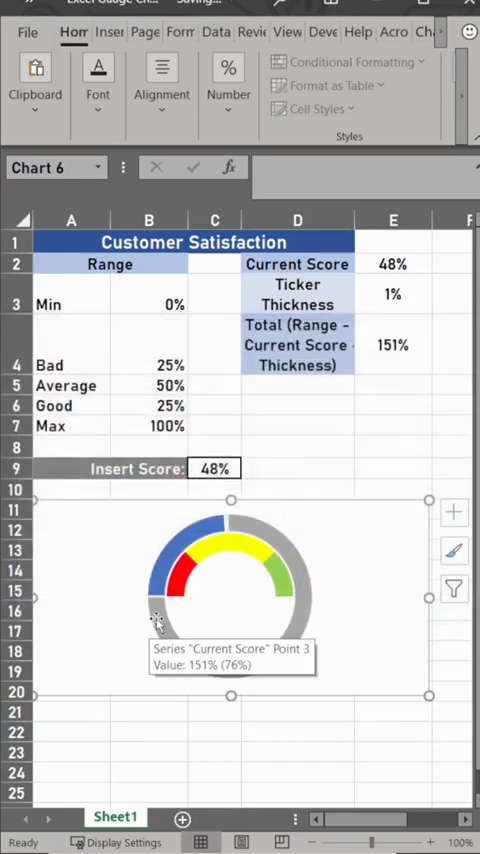
Step: Change the Current Score series to a pie plotted on the secondary axis
{"action": "right_click", "coordinate": [156, 620]}
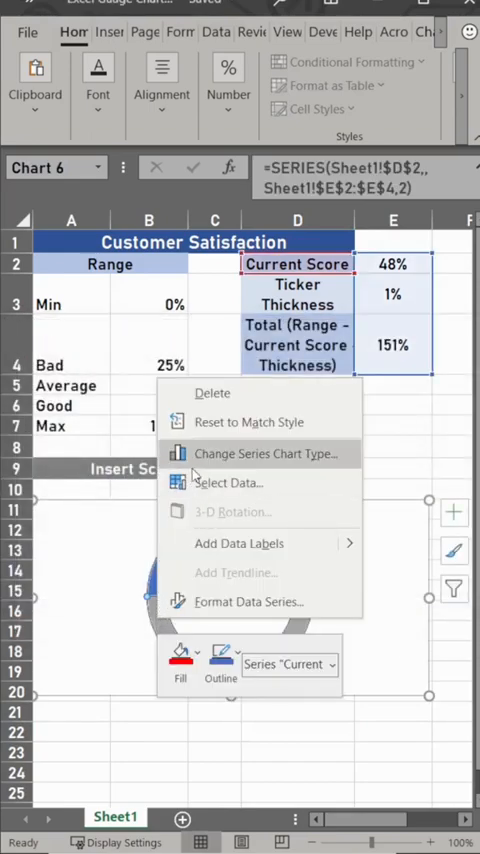
{"action": "left_click", "coordinate": [264, 454]}
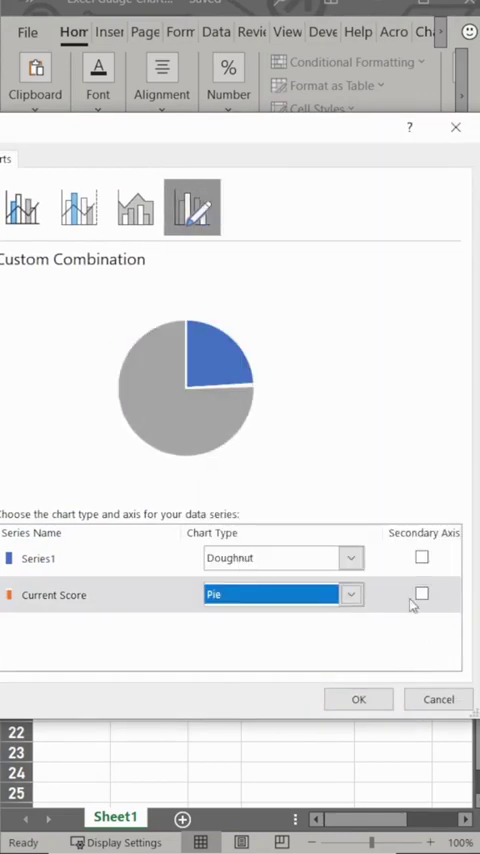
{"action": "left_click", "coordinate": [358, 700]}
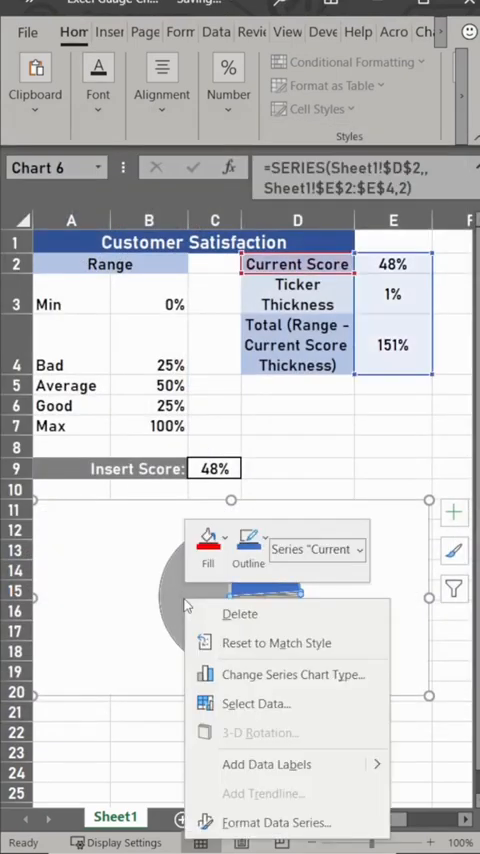
Step: Set the Current Score pie's angle of first slice to 270°
{"action": "left_click", "coordinate": [208, 550]}
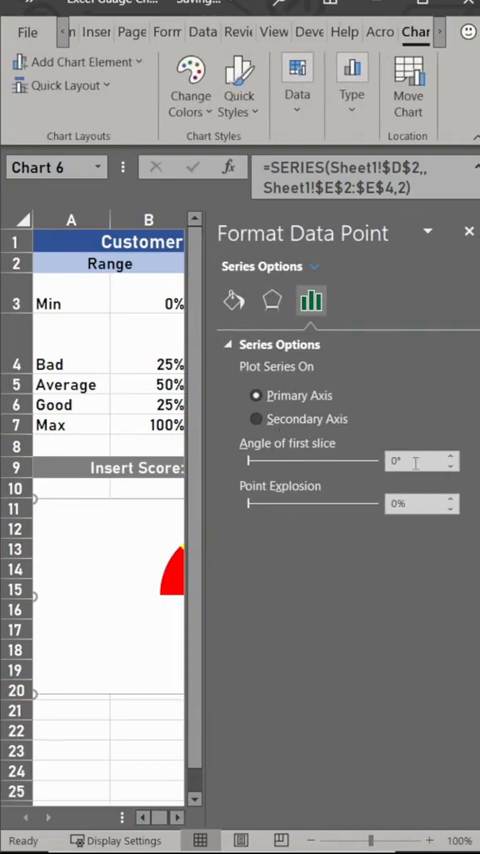
{"action": "type", "text": "270"}
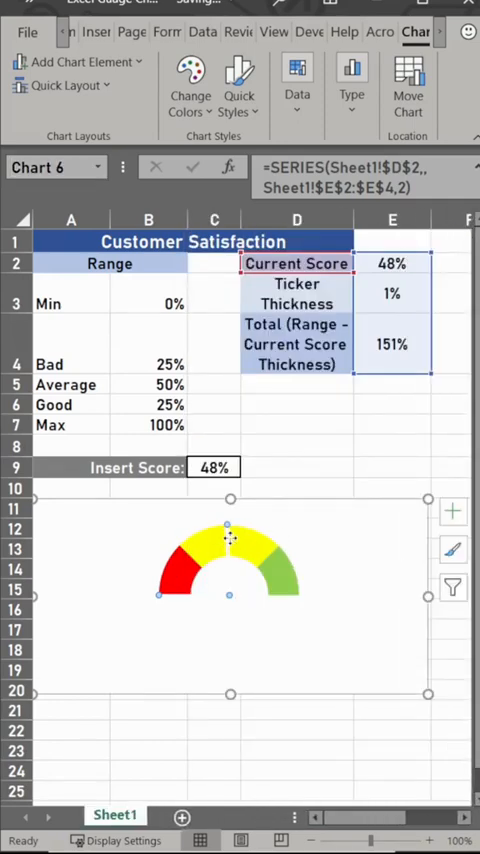
Step: Remove the fill from the large pie slices so only a thin score ticker remains on the gauge
{"action": "double_click", "coordinate": [224, 540]}
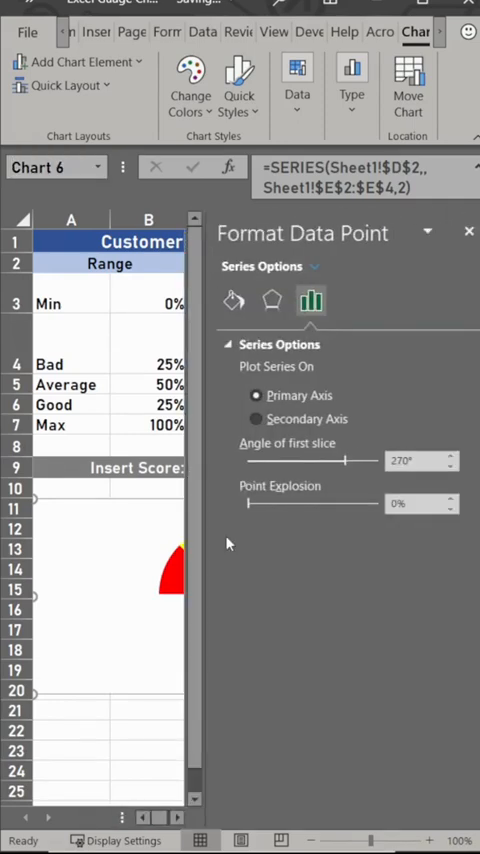
{"action": "left_click", "coordinate": [232, 300]}
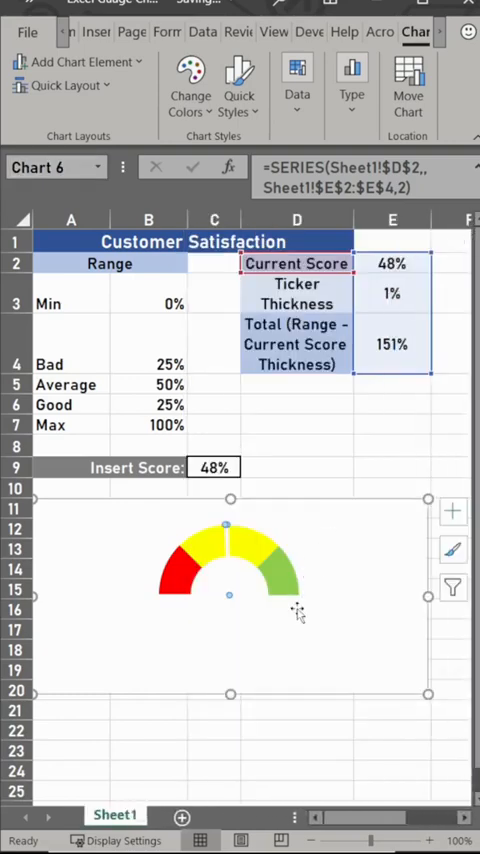
{"action": "left_click", "coordinate": [212, 462]}
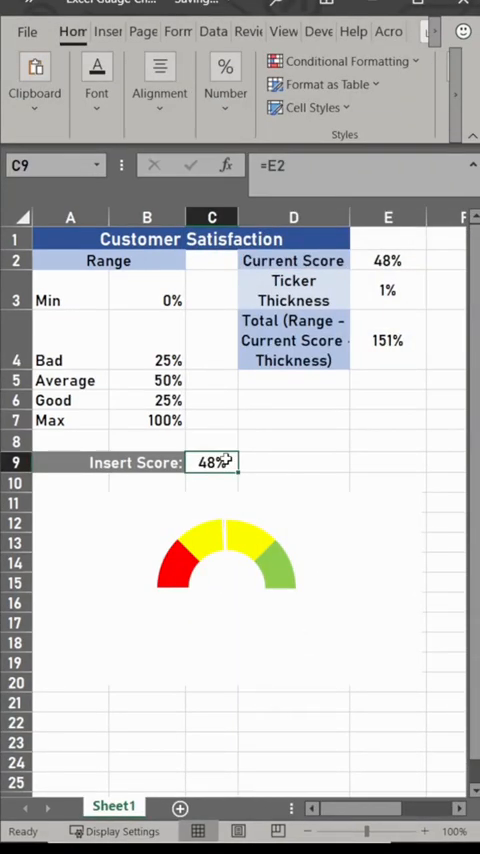
Step: Point Current Score (E2) at the Insert Score cell and enter 30% to move the gauge needle
{"action": "left_click", "coordinate": [388, 260]}
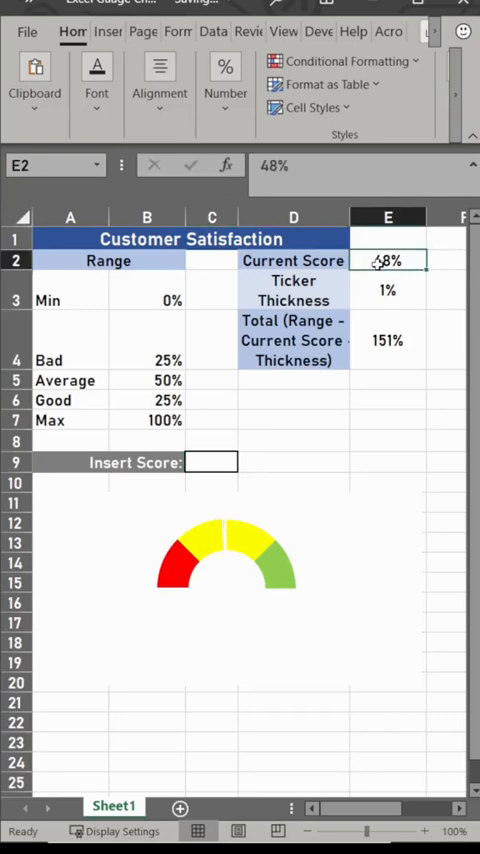
{"action": "left_click", "coordinate": [212, 462]}
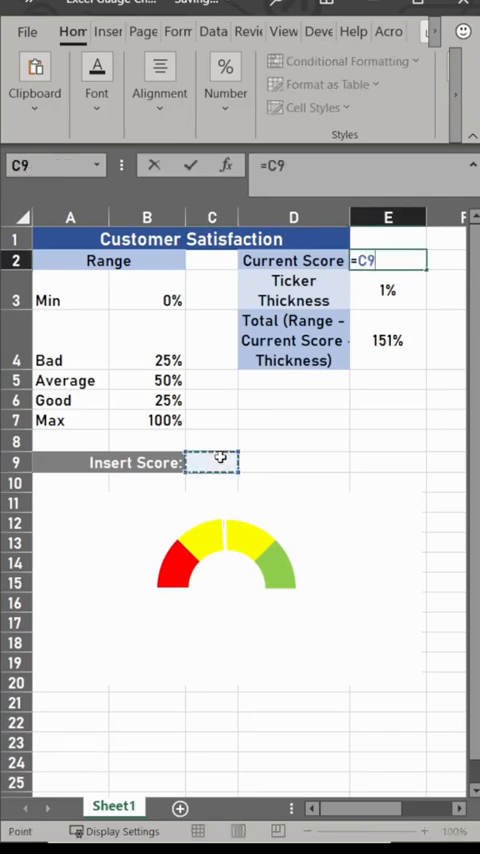
{"action": "key", "text": "Enter"}
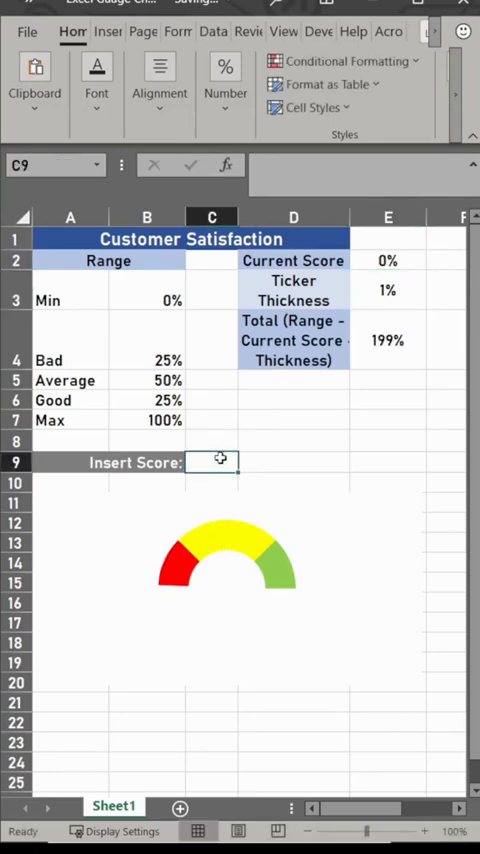
{"action": "type", "text": "30%"}
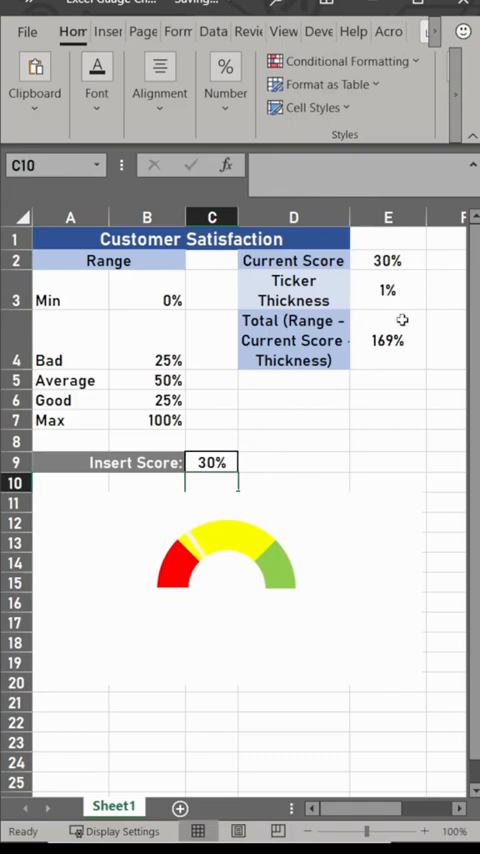